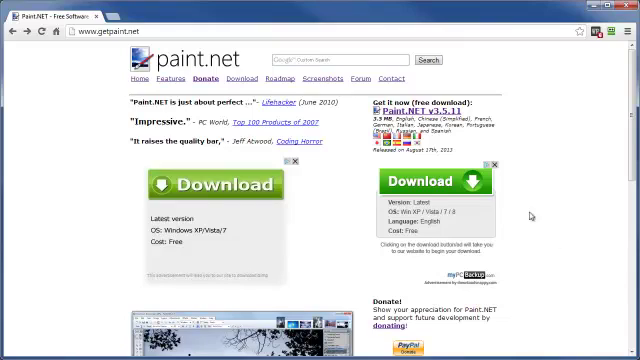
mouse_move(328, 80)
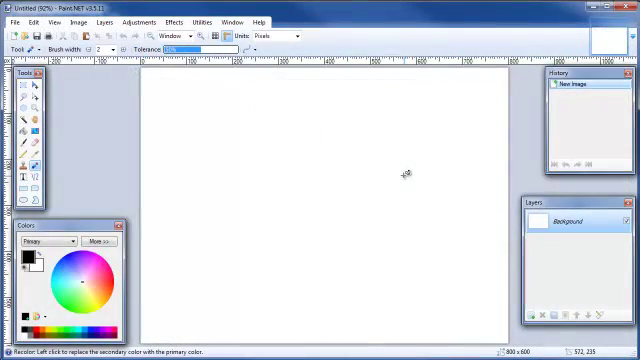
mouse_move(348, 258)
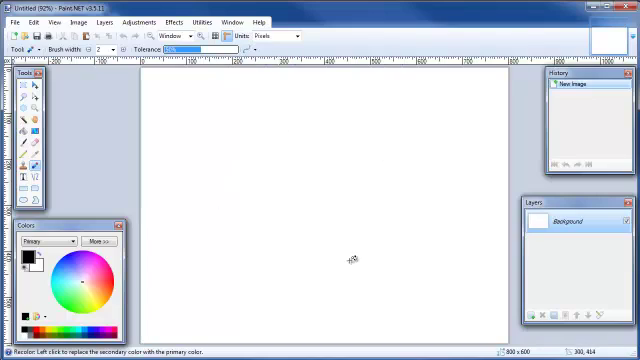
mouse_move(268, 176)
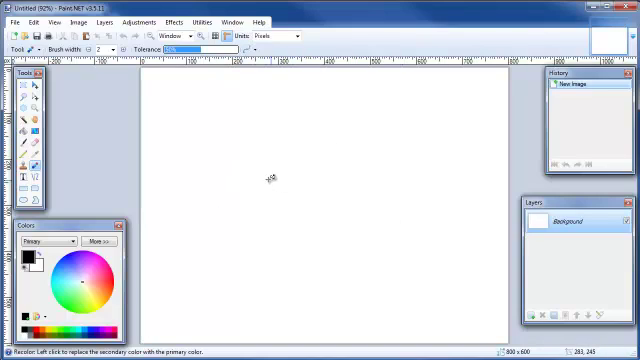
mouse_move(304, 176)
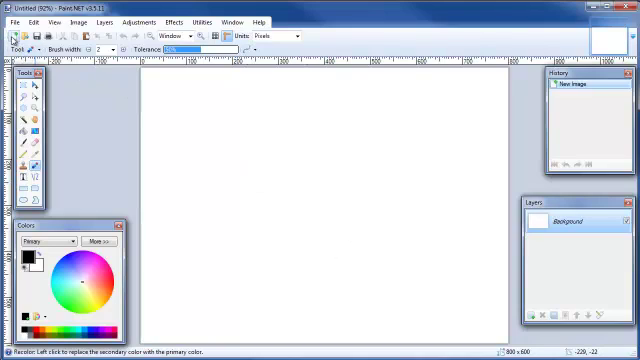
click(12, 22)
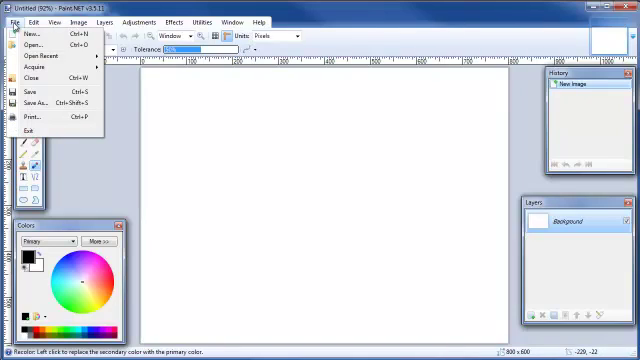
click(32, 32)
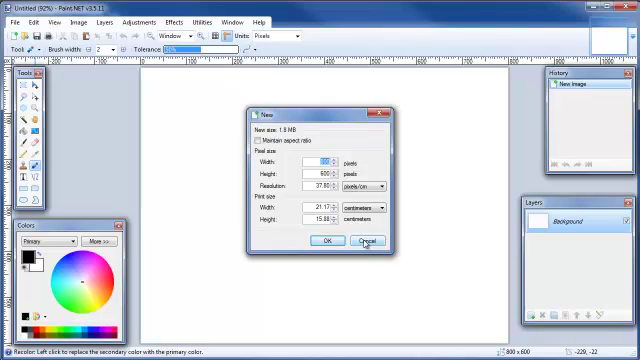
click(372, 240)
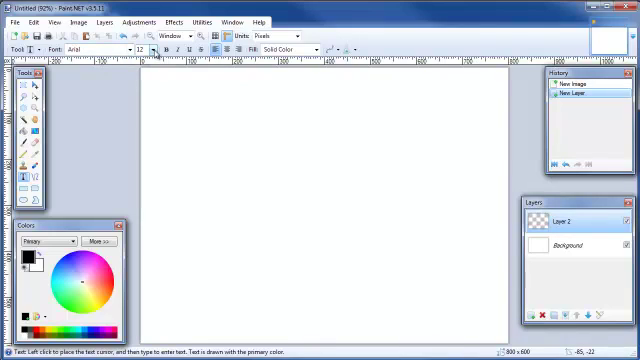
mouse_move(118, 282)
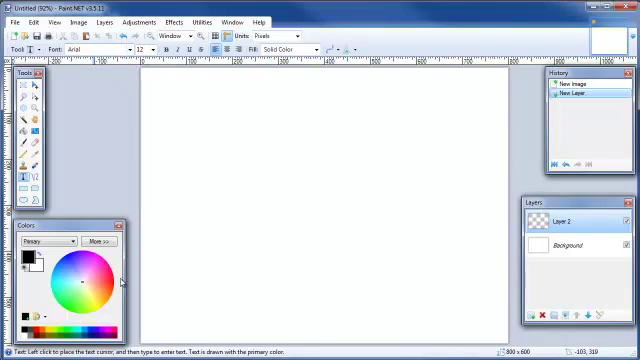
mouse_move(26, 264)
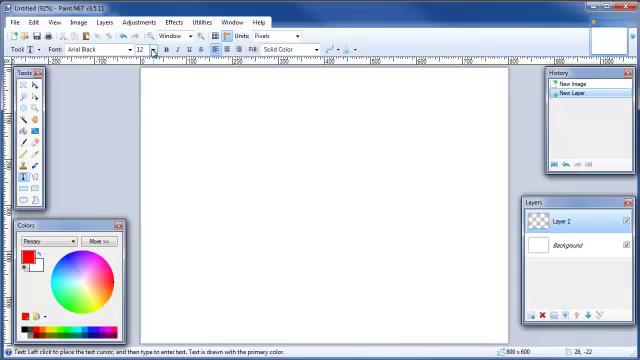
Place the text cursor near the canvas middle and write 'My Text' in red Arial Black.
click(152, 48)
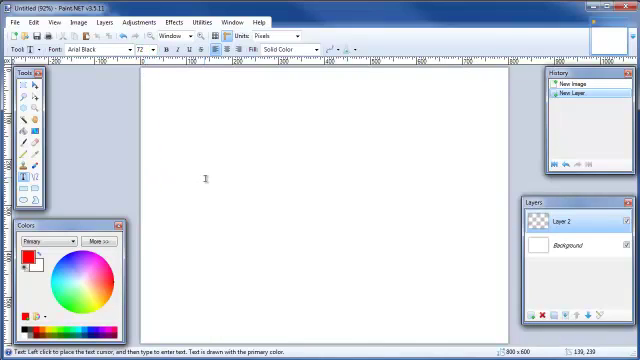
text(My Text)
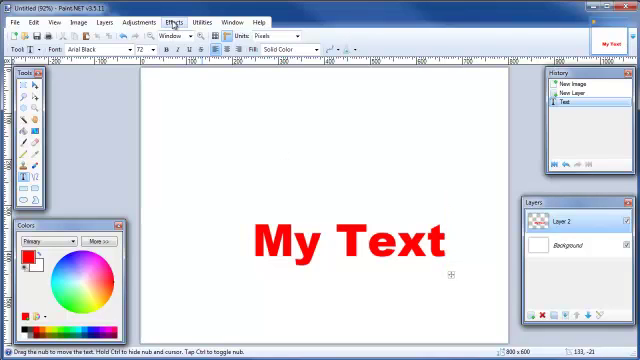
Align the 'My Text' layer to the canvas centre and look for a Drop Shadow effect under Object.
click(172, 22)
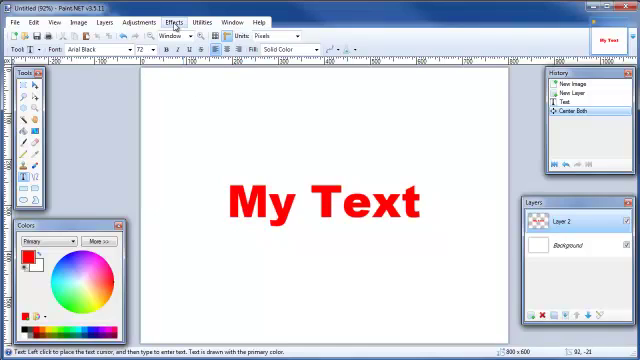
click(176, 20)
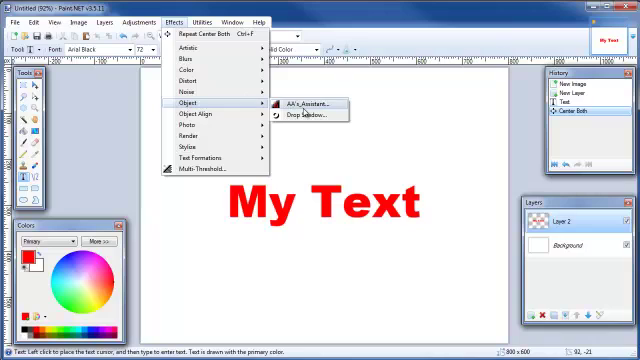
click(308, 118)
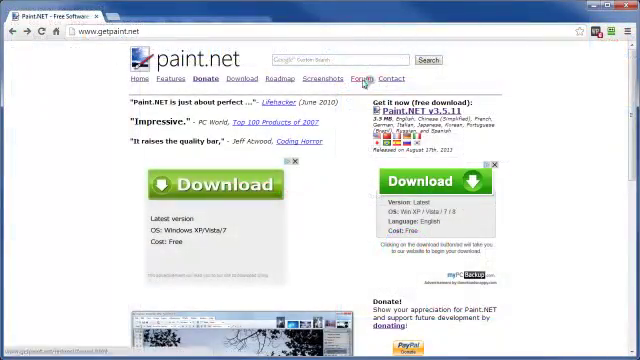
Browse the paint.net forum to Plugins - Publishing ONLY! and its Plugin Packs list.
click(362, 78)
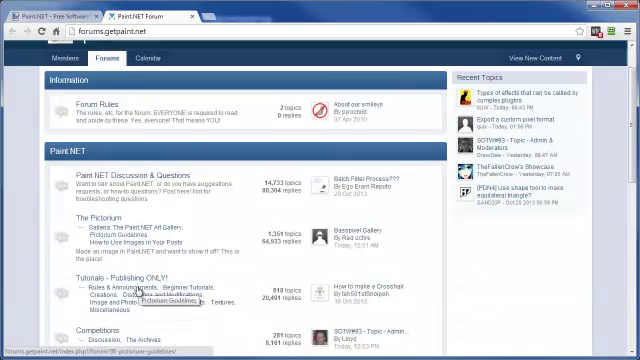
scroll(down, 3)
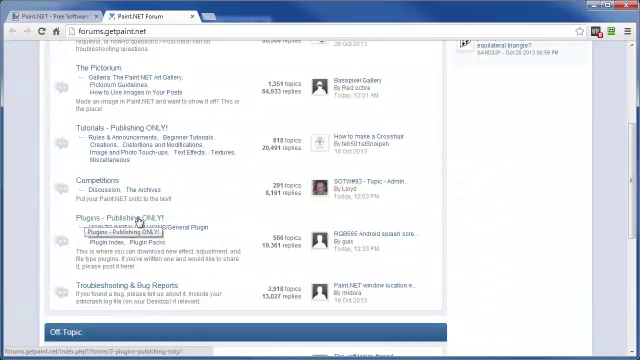
click(112, 218)
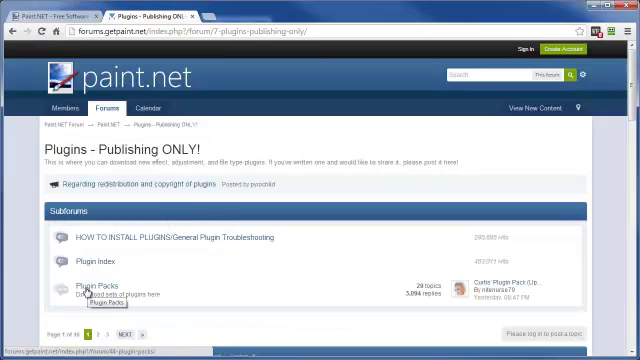
click(96, 292)
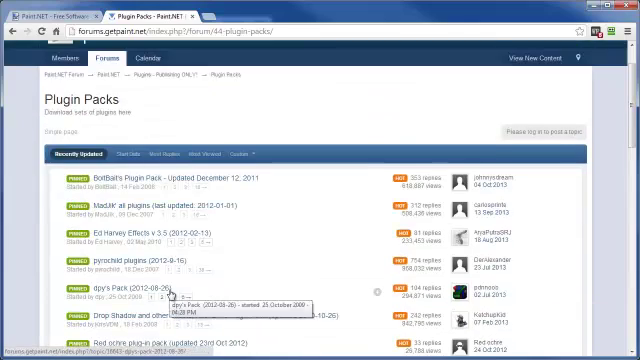
scroll(down, 3)
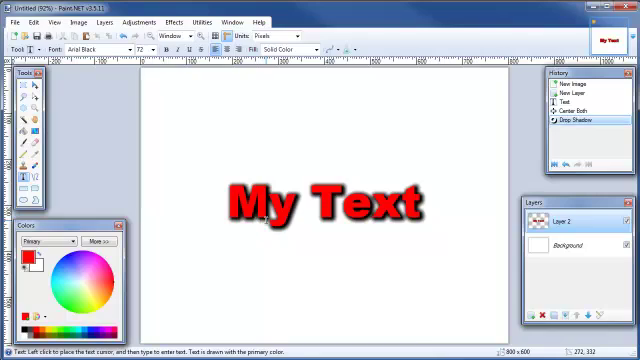
Apply a dark Drop Shadow effect behind the red 'My Text' lettering.
click(230, 200)
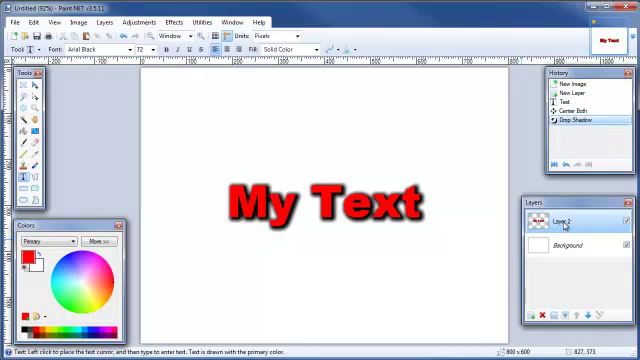
Rename Layer 2 to 'My Text' in its layer properties.
double_click(572, 216)
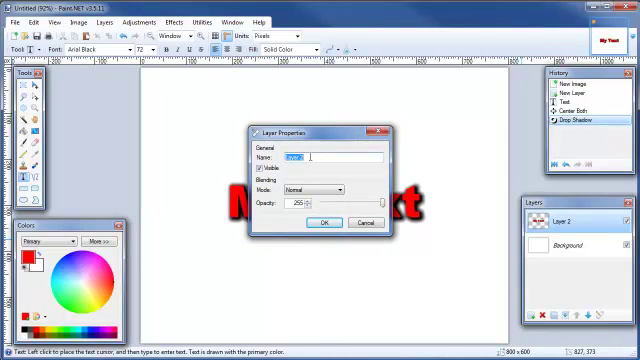
text(My Text)
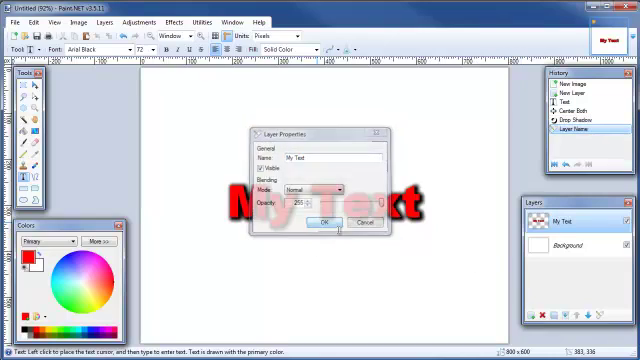
click(318, 220)
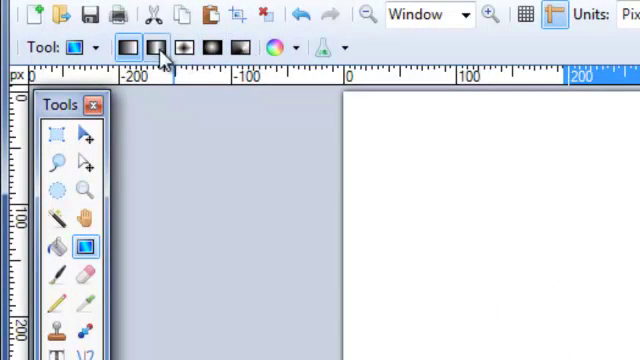
mouse_move(240, 48)
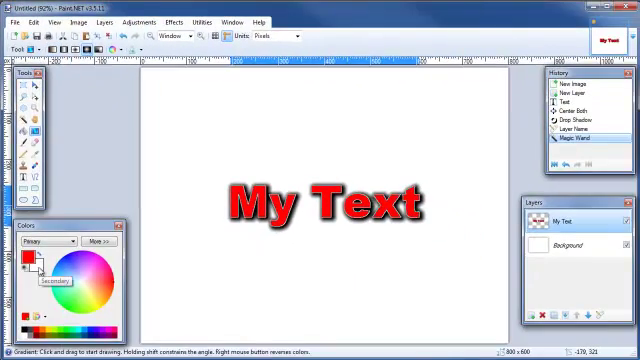
click(40, 240)
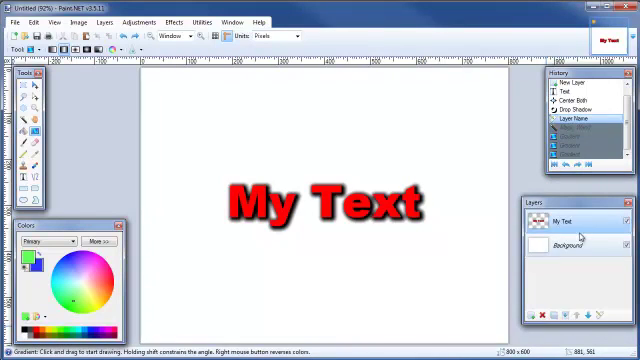
Merge the text layer down into the Background and begin saving the cropped image.
click(570, 244)
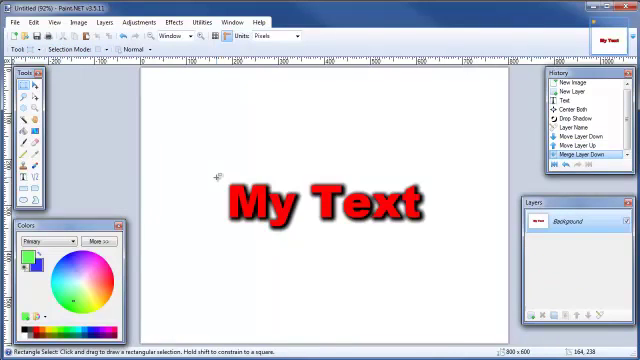
mouse_move(220, 178)
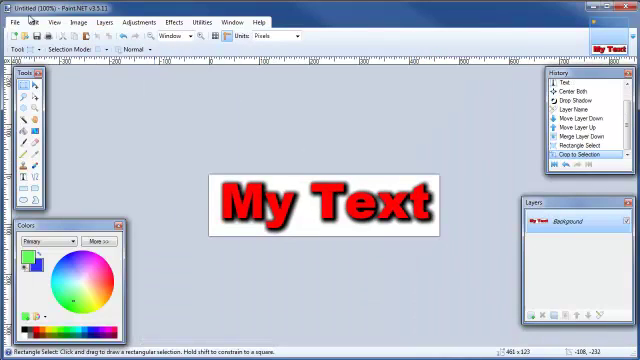
click(12, 22)
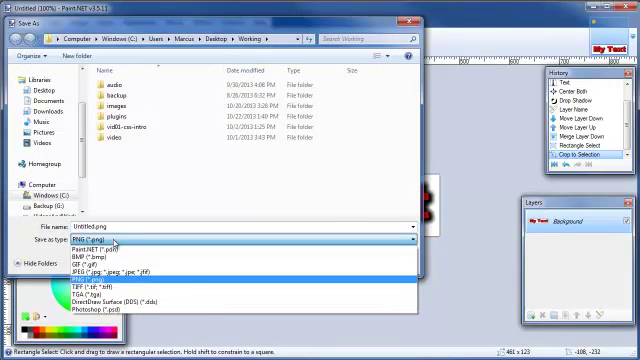
Save the image as a JPEG in the Working folder, accepting the default quality.
click(120, 274)
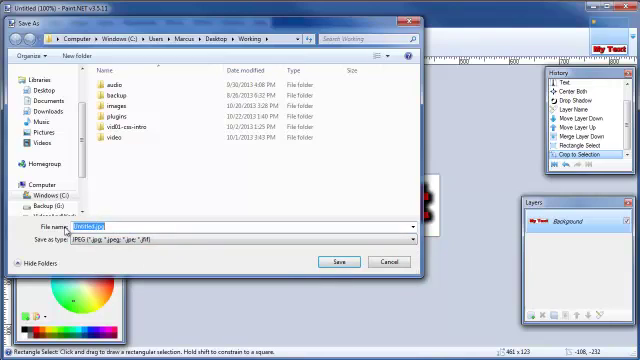
click(340, 260)
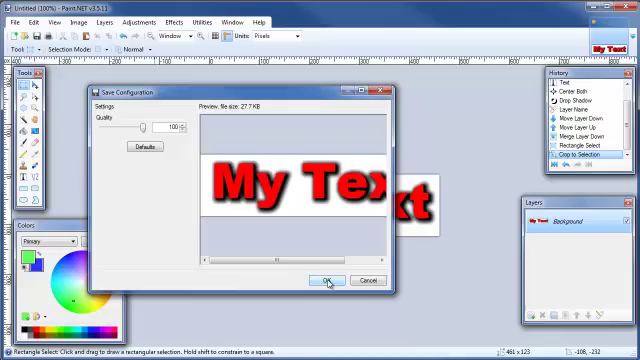
click(324, 280)
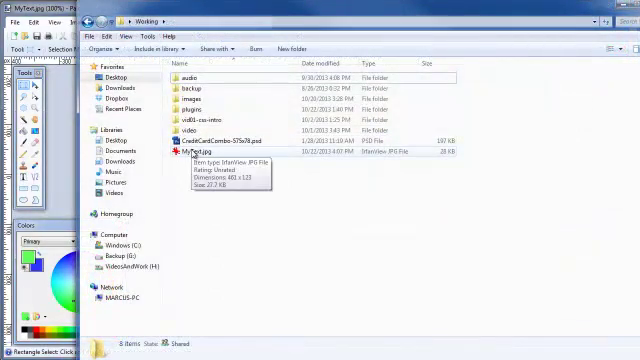